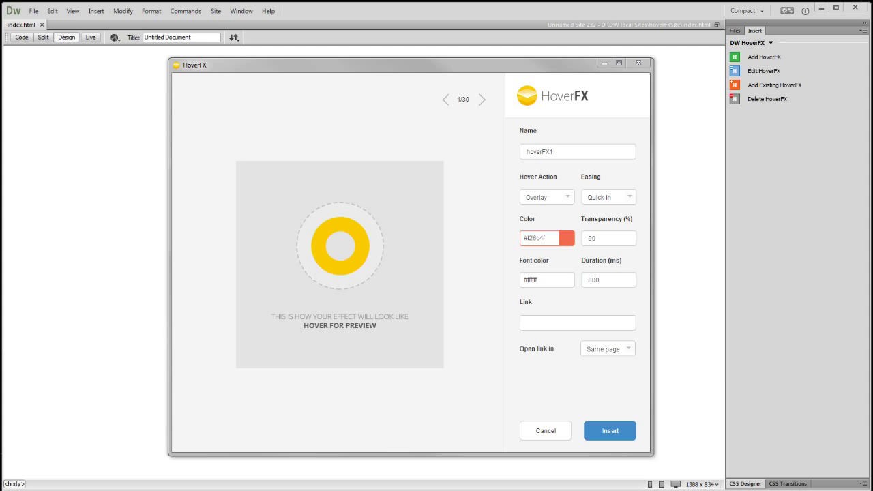
{"action": "mouse_move", "coordinate": [355, 231]}
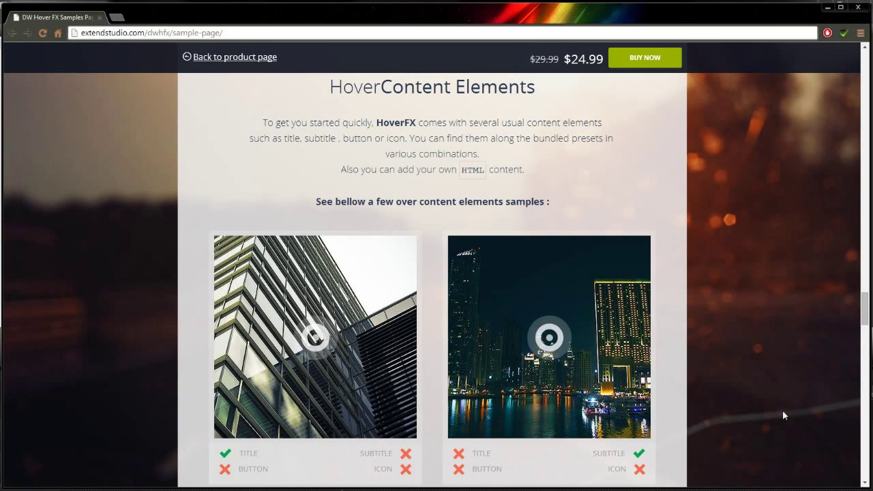
{"action": "mouse_move", "coordinate": [549, 337]}
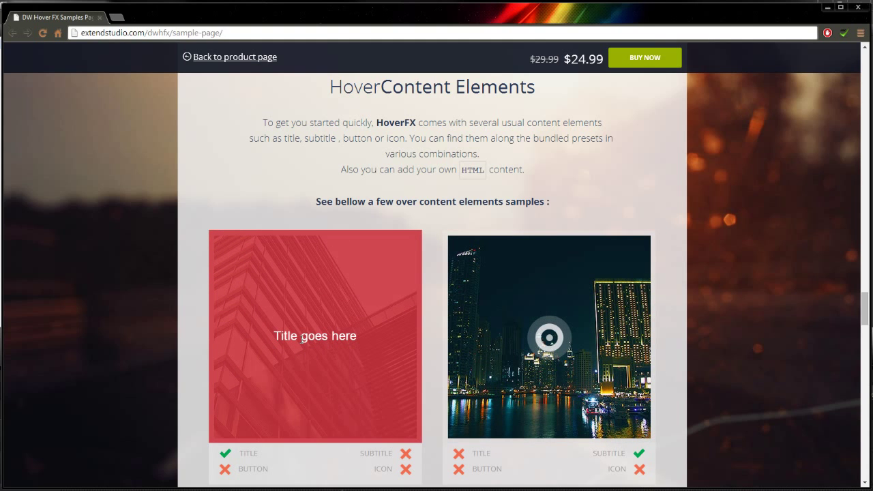
{"action": "mouse_move", "coordinate": [205, 197]}
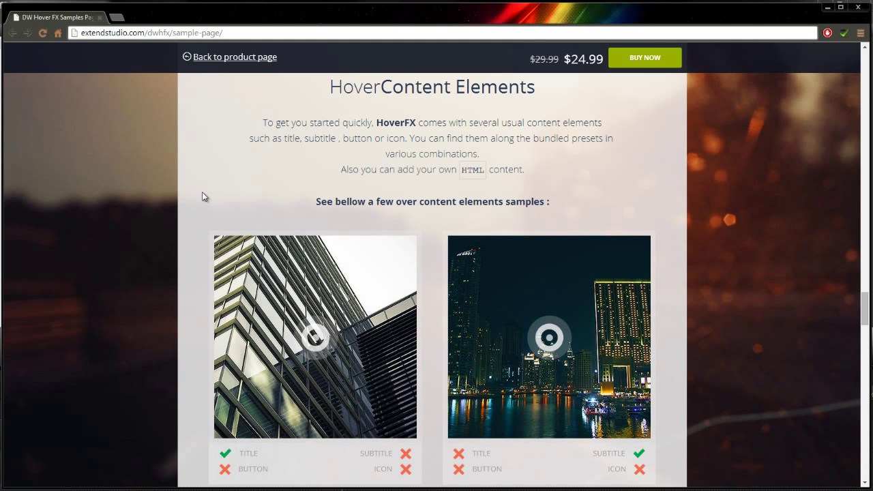
Add a new HoverFX effect to the photo and step through the presets to 7/30.
{"action": "scroll", "scroll_direction": "down", "scroll_amount": 3}
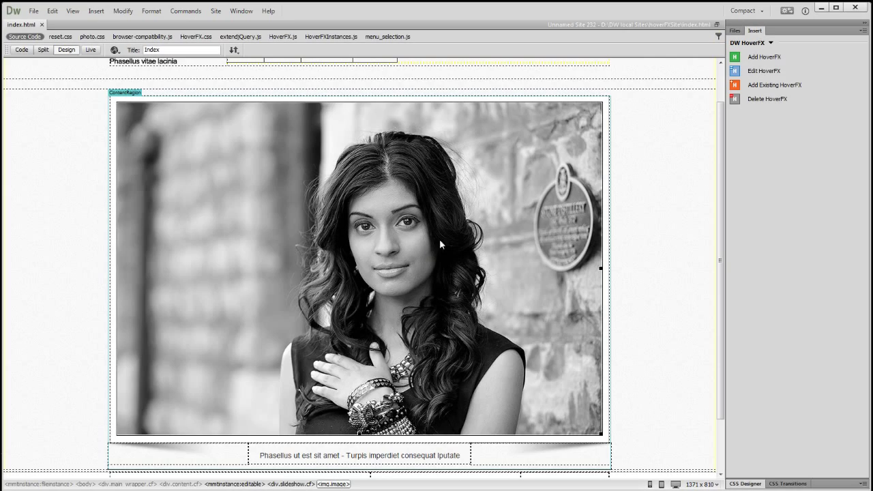
{"action": "left_click", "coordinate": [764, 57]}
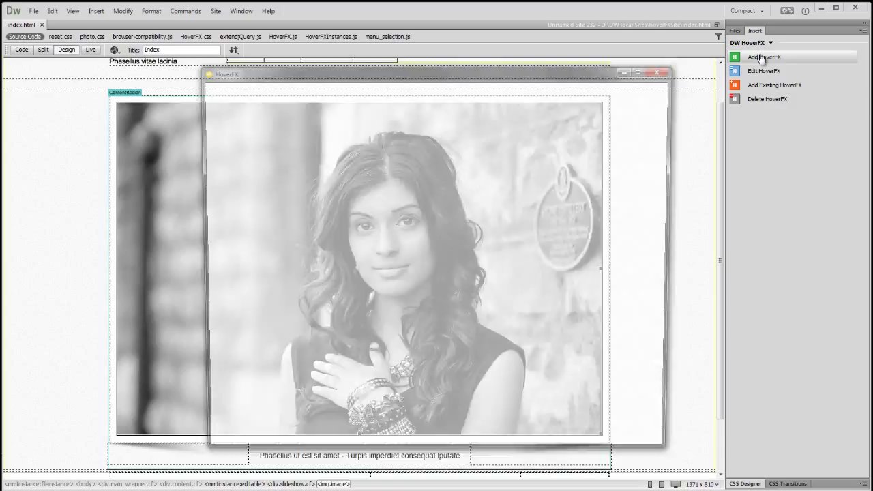
{"action": "left_click", "coordinate": [764, 58]}
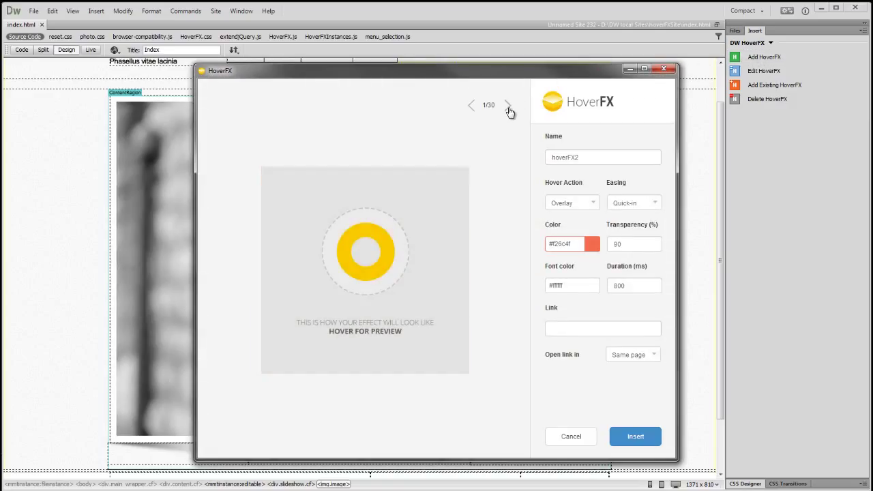
{"action": "left_click", "coordinate": [509, 105]}
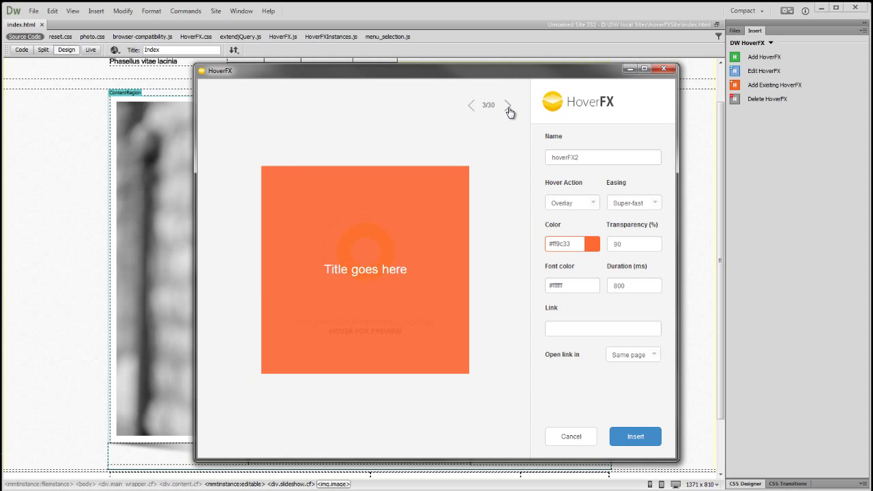
{"action": "left_click", "coordinate": [509, 105]}
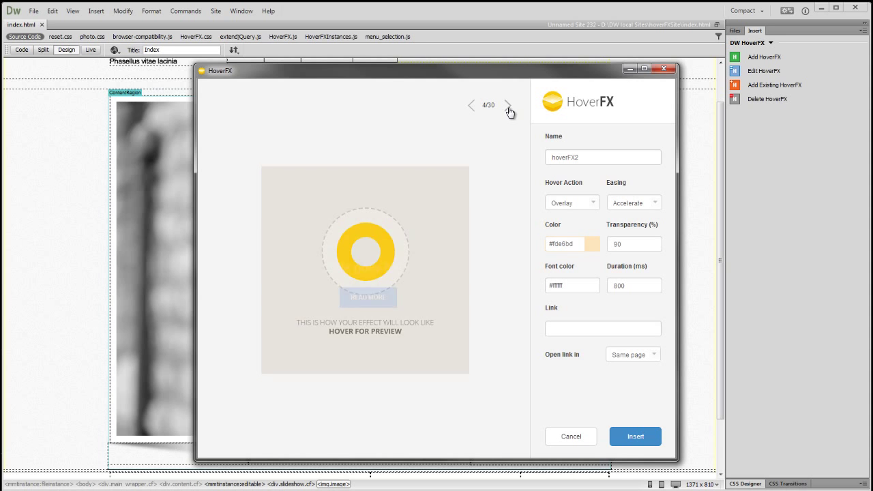
{"action": "left_click", "coordinate": [509, 105]}
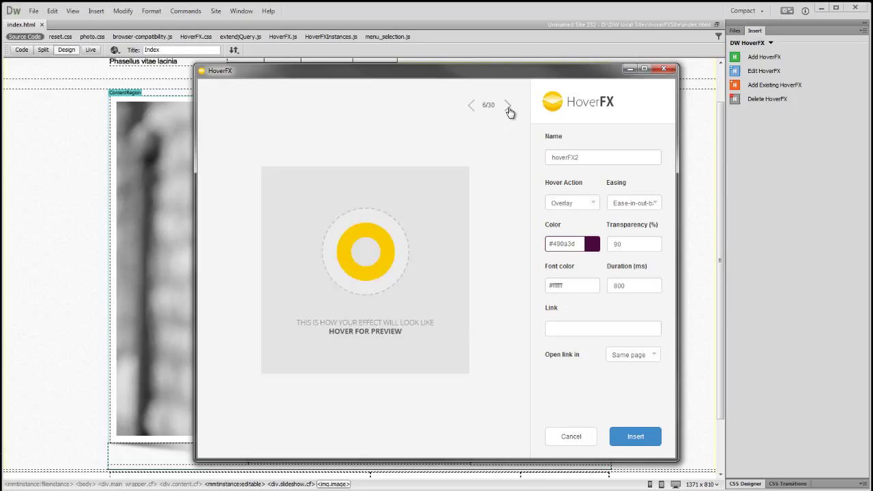
{"action": "left_click", "coordinate": [508, 105]}
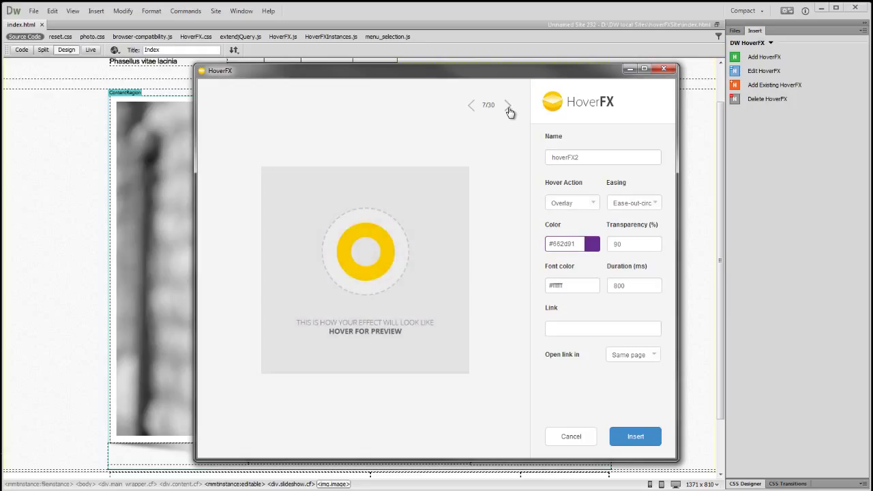
Make the hover action a Caption from the Top and choose a custom background colour.
{"action": "left_click", "coordinate": [572, 201]}
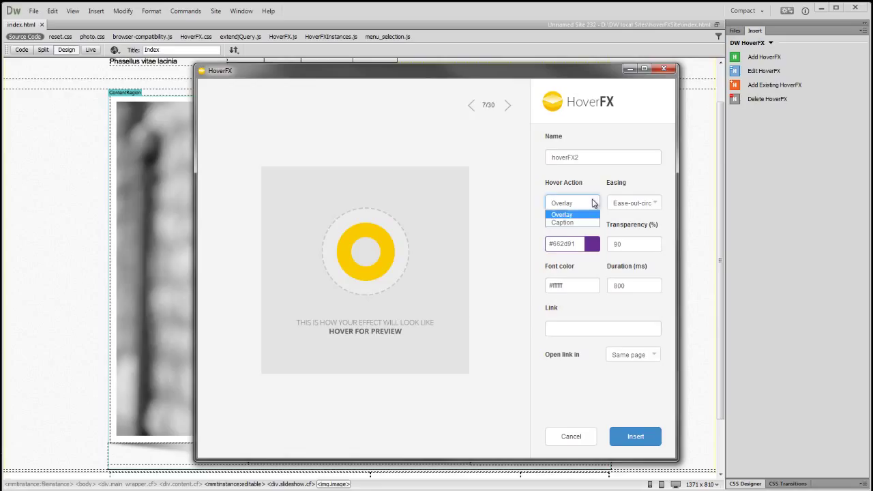
{"action": "left_click", "coordinate": [562, 222]}
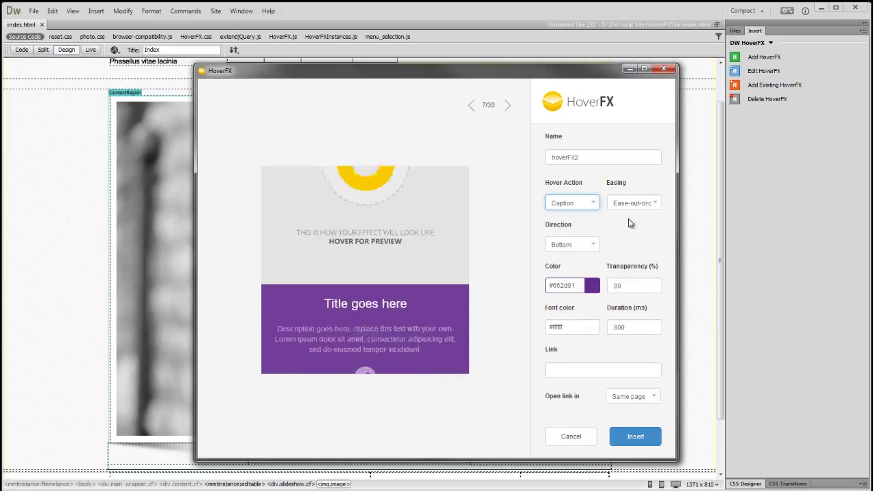
{"action": "left_click", "coordinate": [633, 202]}
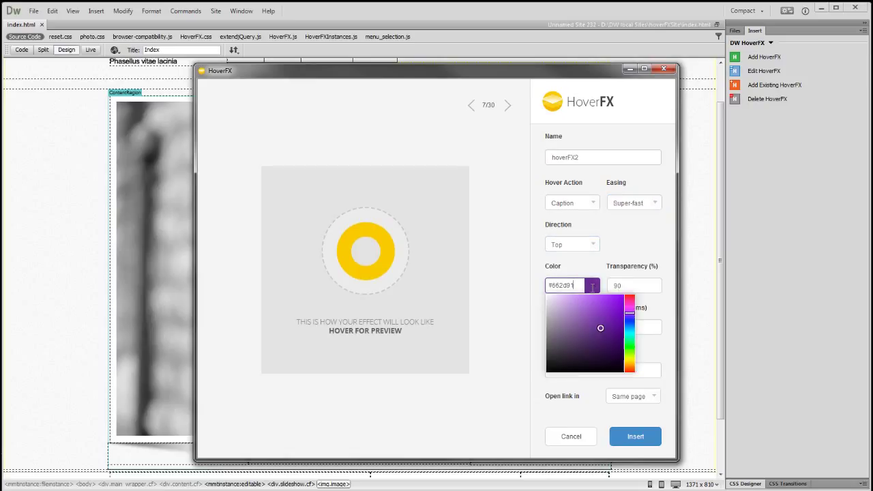
{"action": "left_click", "coordinate": [545, 311]}
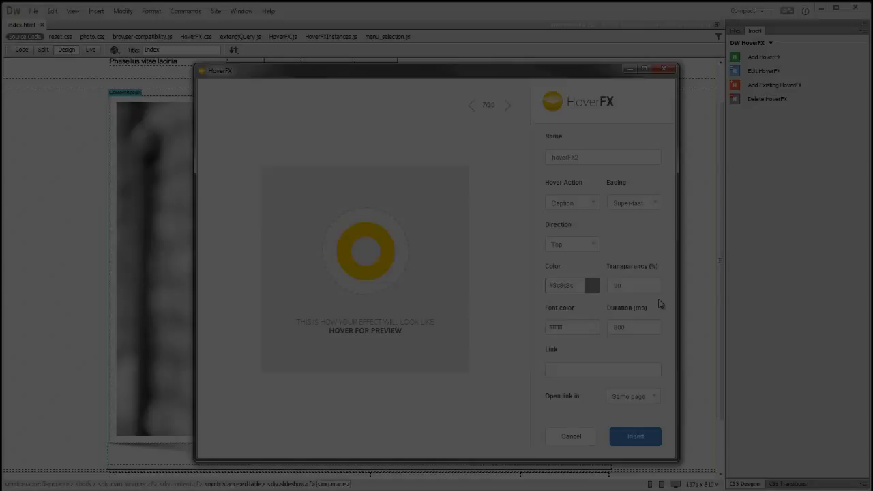
Insert the hover effect onto the photo and title the caption 'Image Description'.
{"action": "left_click", "coordinate": [570, 436]}
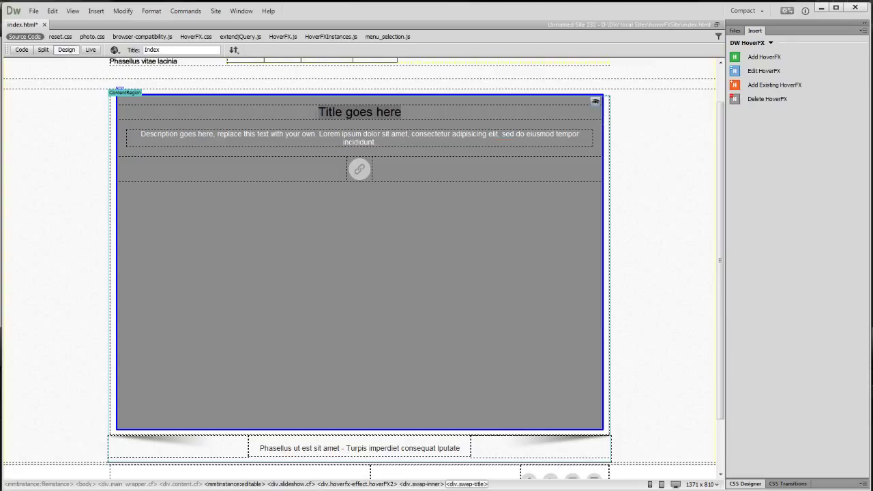
{"action": "type", "text": "Image Description"}
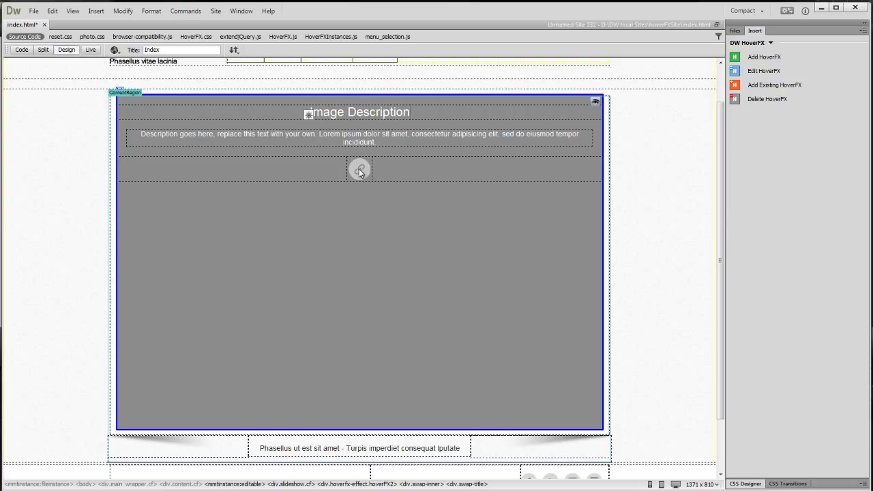
Replace the caption's icon placeholder with the pinterest.png image.
{"action": "left_click", "coordinate": [360, 169]}
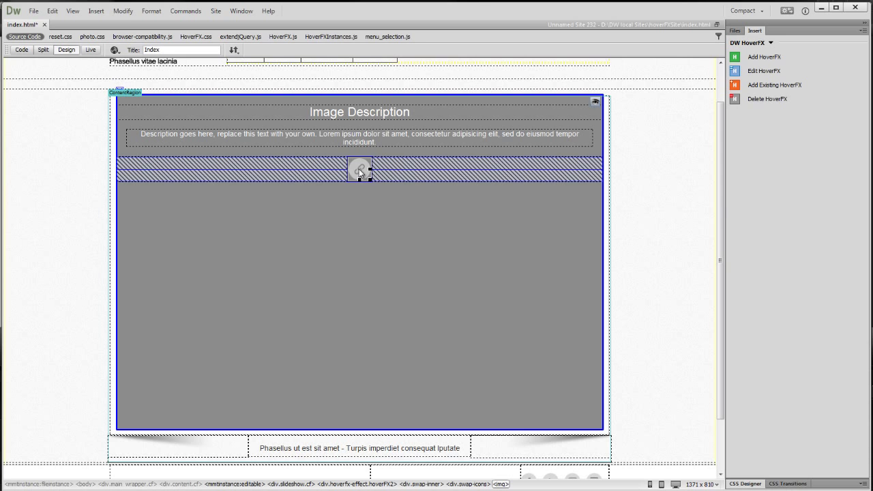
{"action": "left_click", "coordinate": [361, 169]}
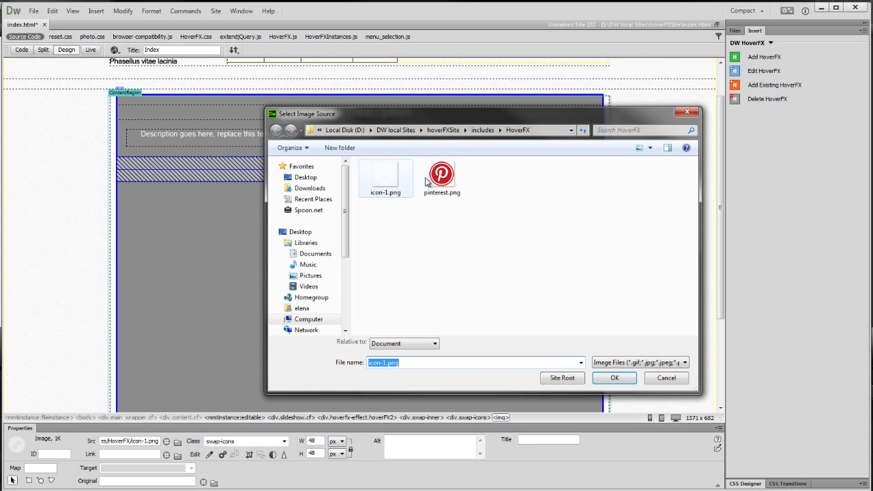
{"action": "left_click", "coordinate": [442, 177]}
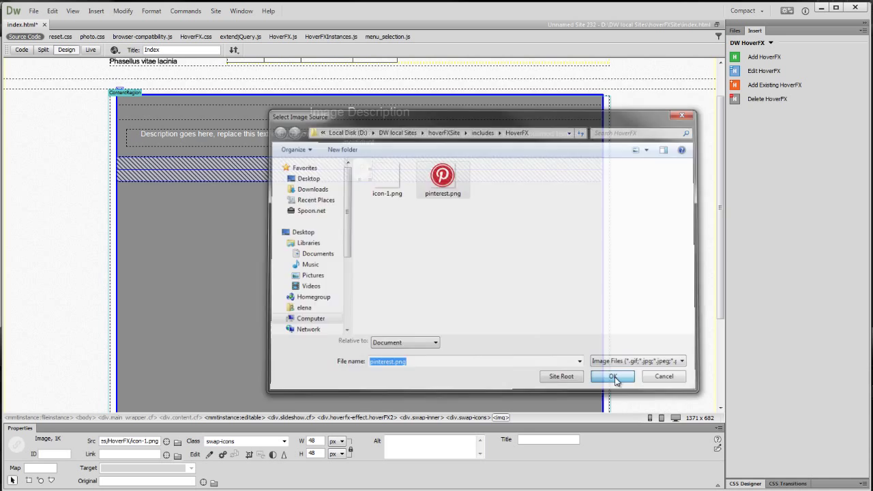
{"action": "left_click", "coordinate": [611, 377]}
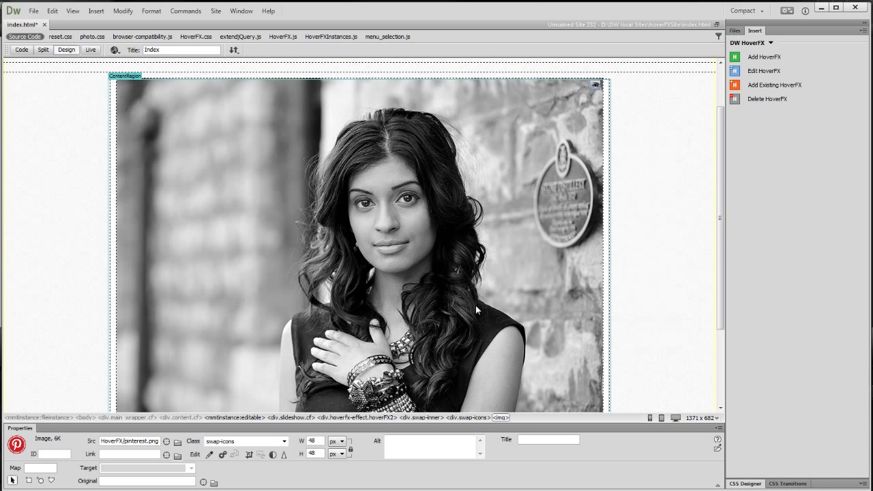
{"action": "mouse_move", "coordinate": [595, 89]}
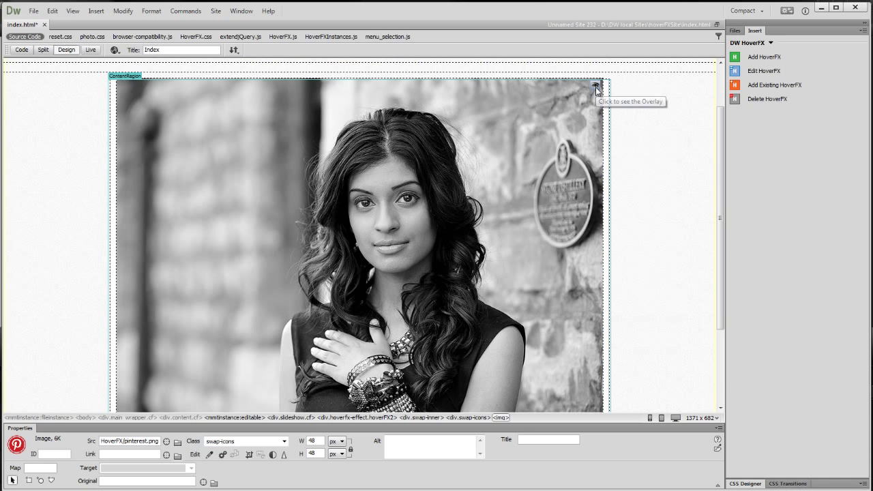
Hover the photo in the Chrome preview to reveal the Image Description caption with Pinterest icon.
{"action": "left_click", "coordinate": [595, 88]}
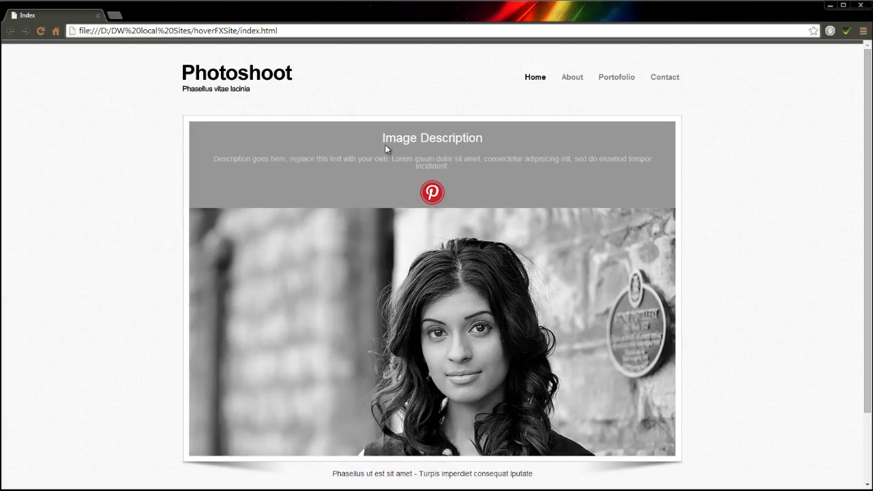
{"action": "mouse_move", "coordinate": [295, 174]}
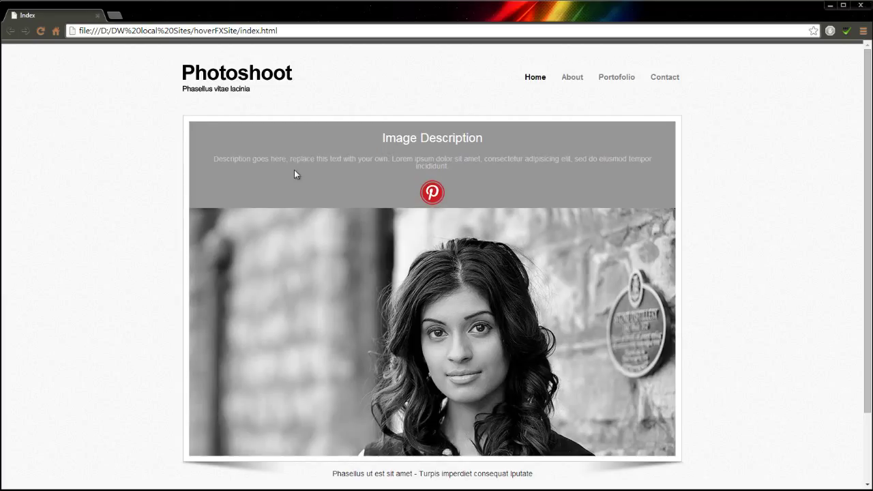